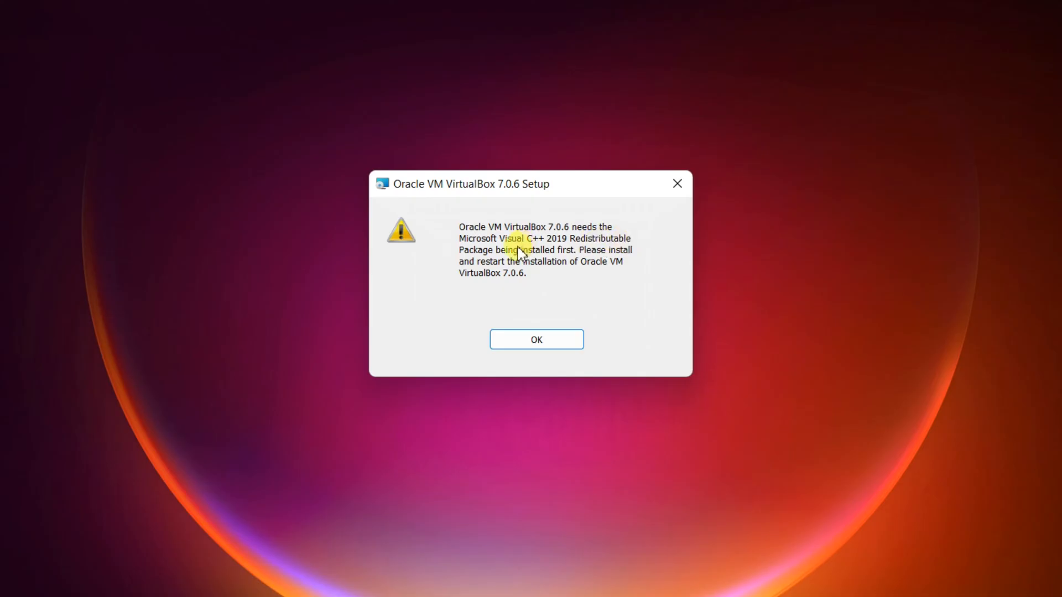
{"action": "mouse_move", "coordinate": [608, 276]}
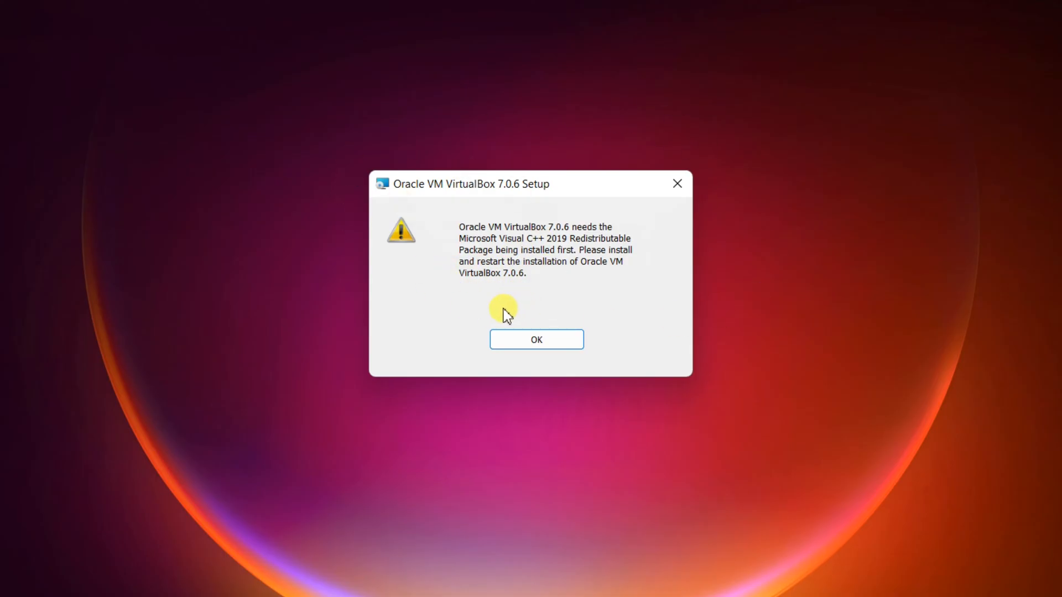
{"action": "mouse_move", "coordinate": [572, 304]}
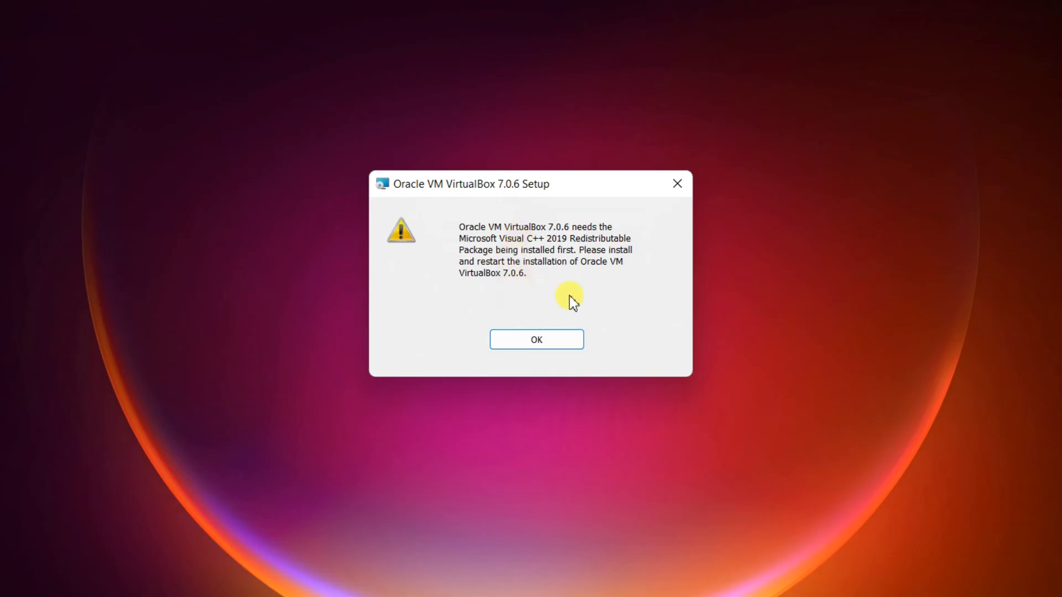
Step: Acknowledge the missing redistributable warning, finish the aborted wizard and dismiss the Installation failed notice
{"action": "left_click", "coordinate": [535, 339]}
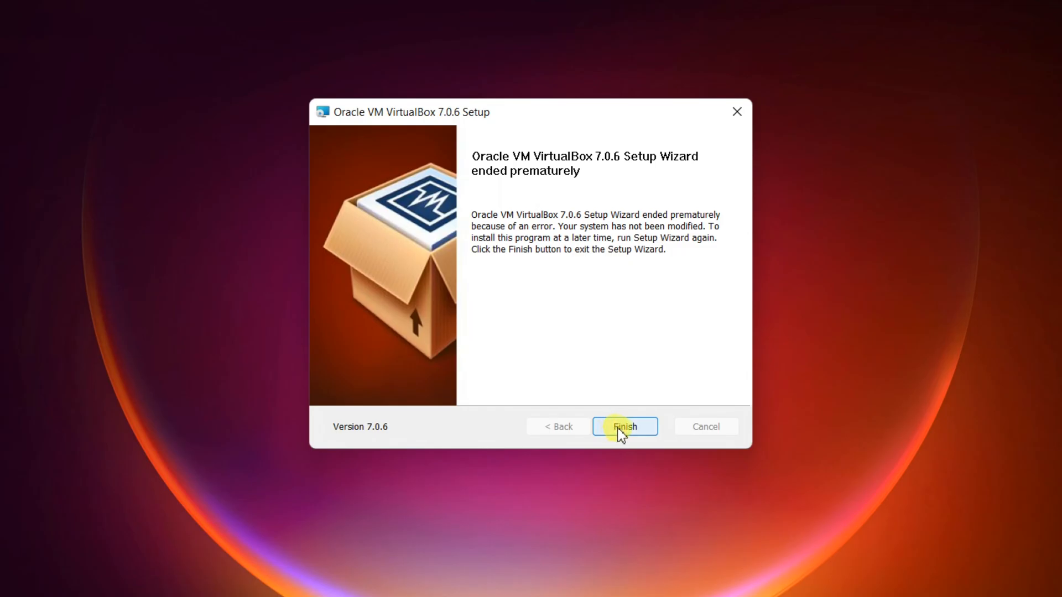
{"action": "left_click", "coordinate": [624, 427]}
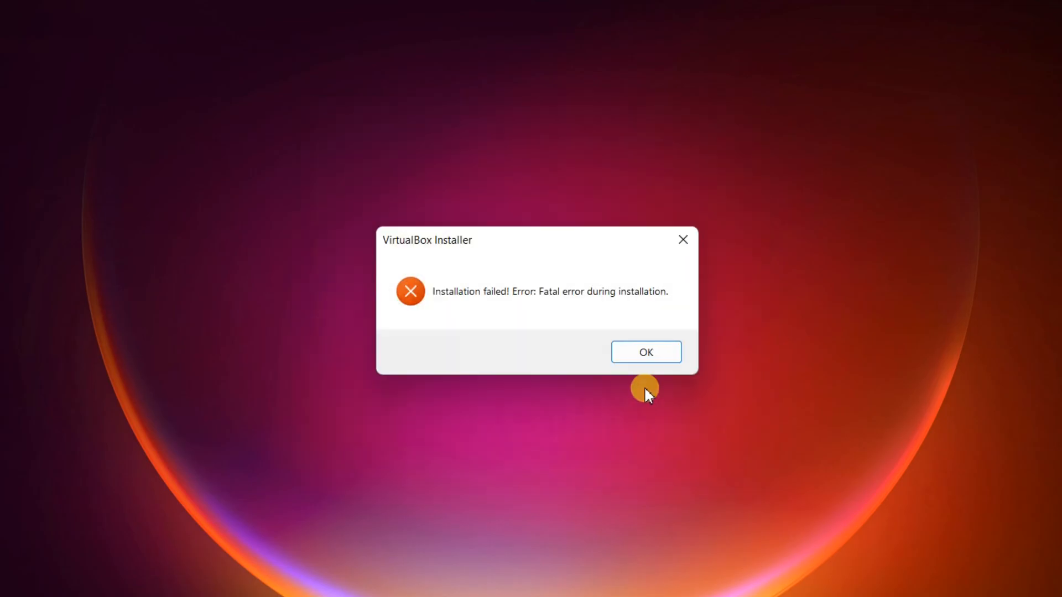
{"action": "mouse_move", "coordinate": [656, 303]}
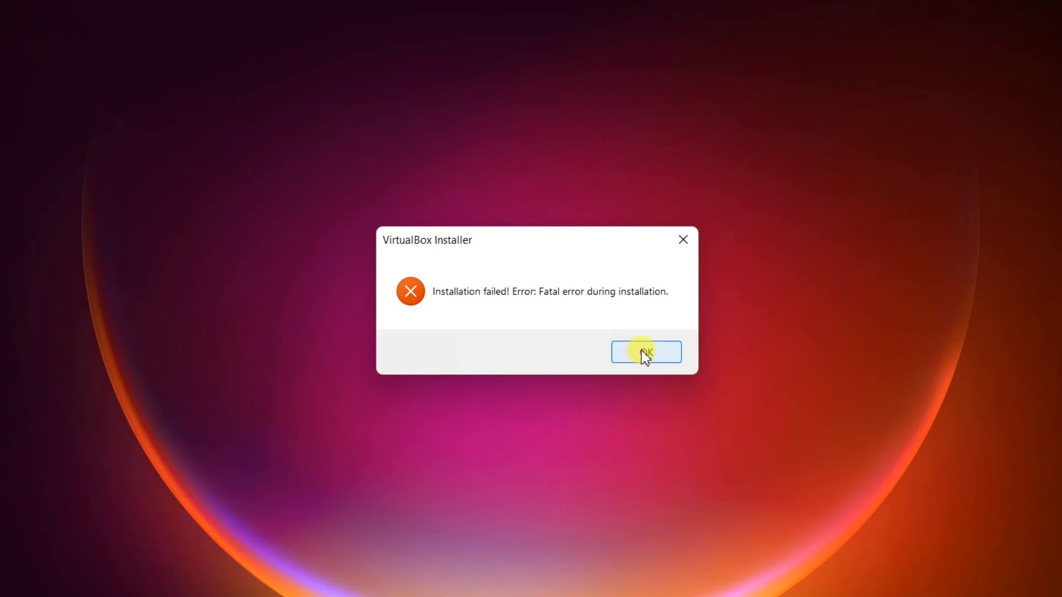
{"action": "left_click", "coordinate": [645, 352]}
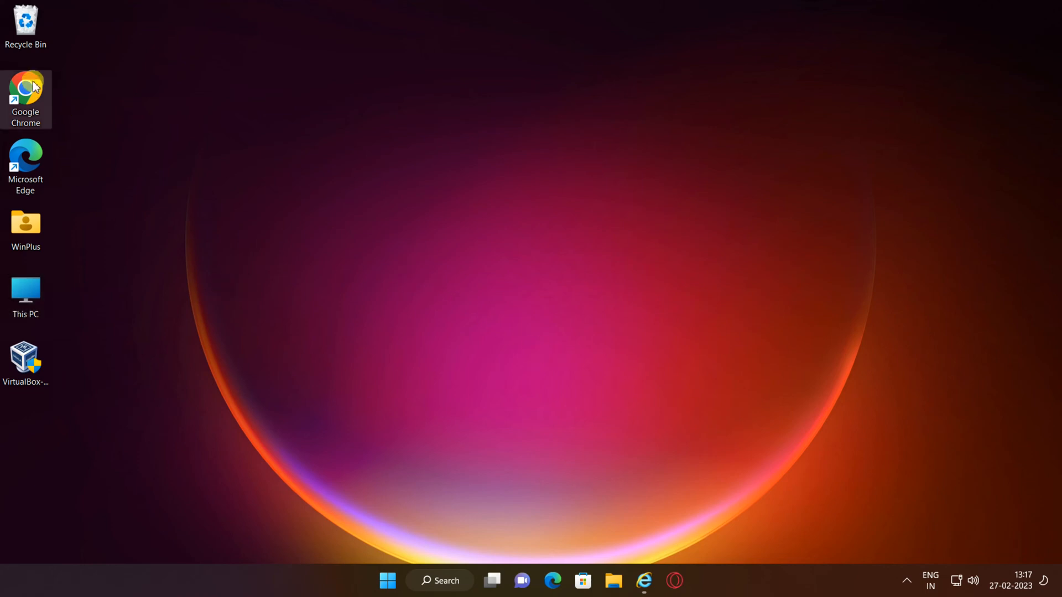
Step: Launch Chrome and go to the Google Drive share link for VC_redist.x64.exe
{"action": "double_click", "coordinate": [25, 92]}
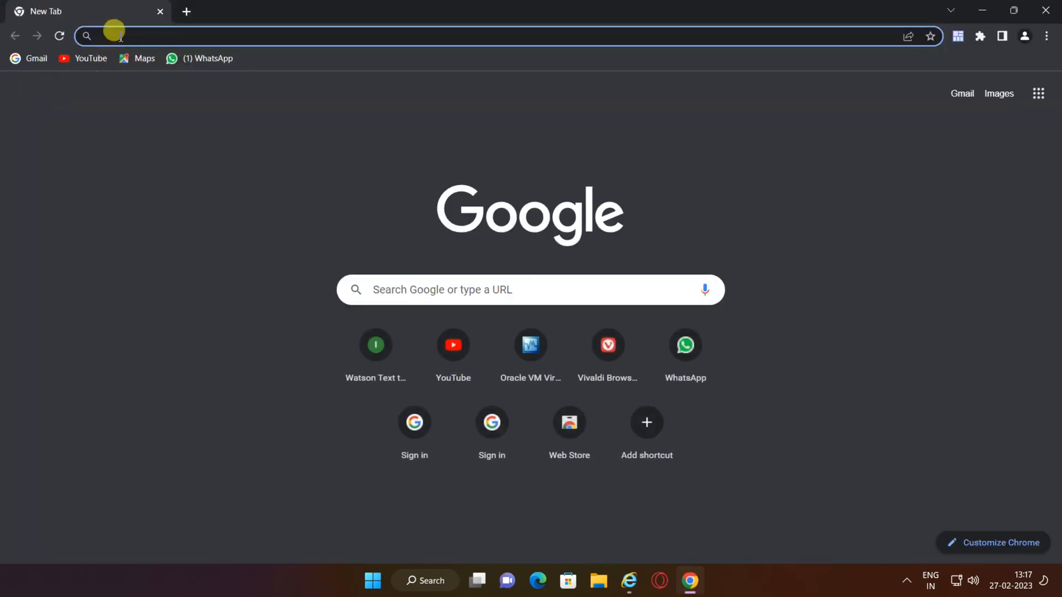
{"action": "type", "text": "https://drive.google.com/file/d/1PBS9sG7GS-naPmN-2hZxW5t2esUcGtqf/view?usp=share_link"}
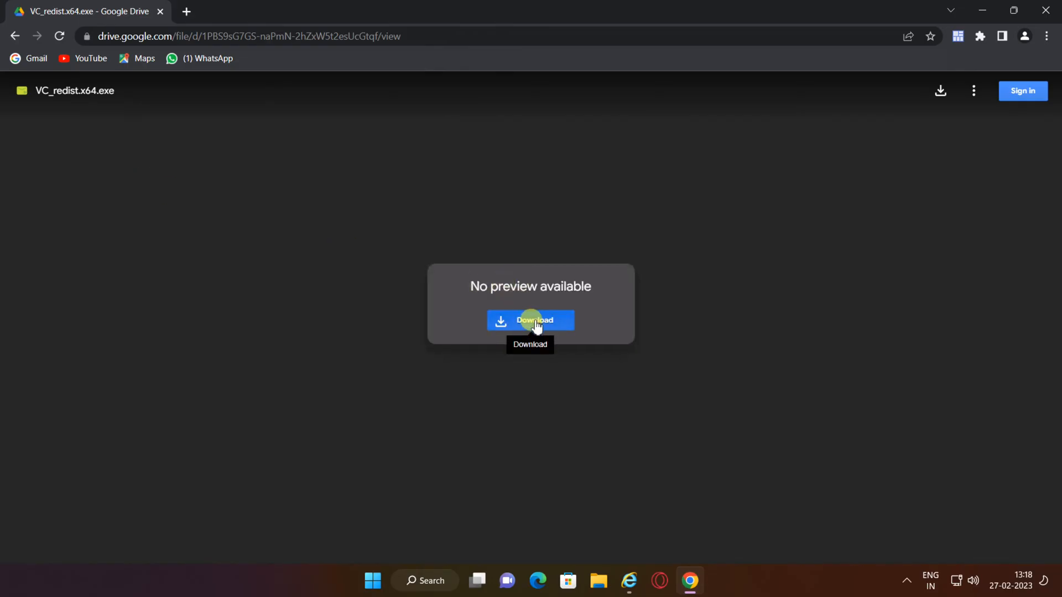
Step: Download VC_redist.x64.exe from Drive, choosing Download anyway past the virus-scan warning
{"action": "left_click", "coordinate": [530, 321]}
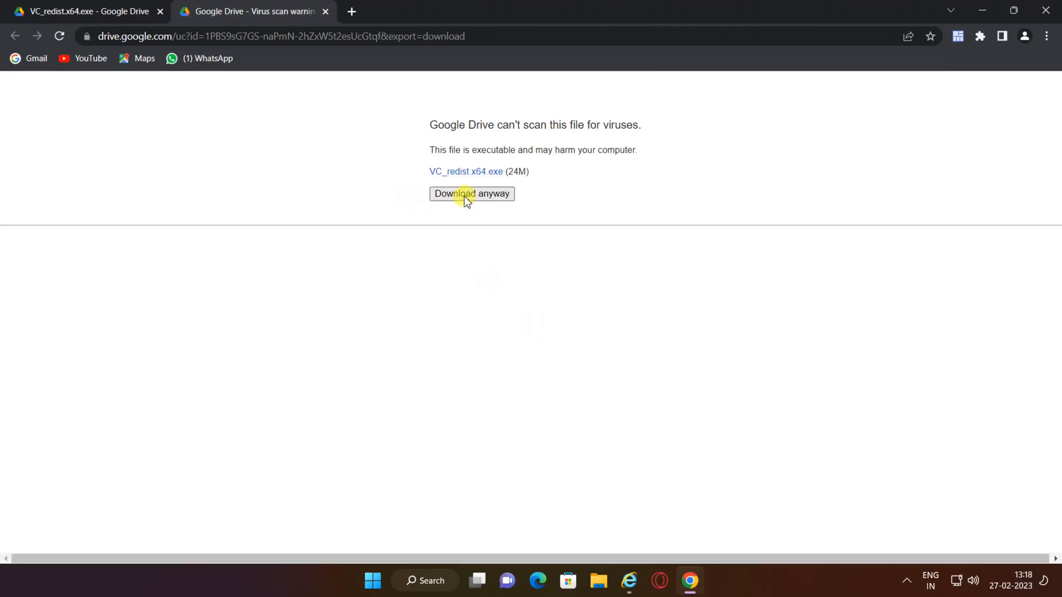
{"action": "left_click", "coordinate": [471, 193]}
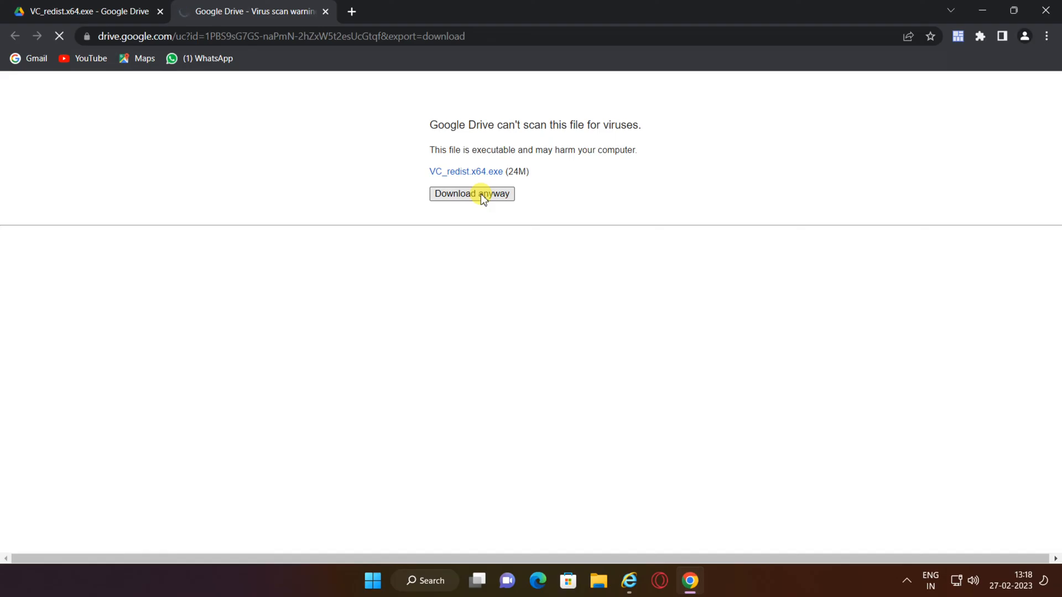
{"action": "left_click", "coordinate": [471, 194]}
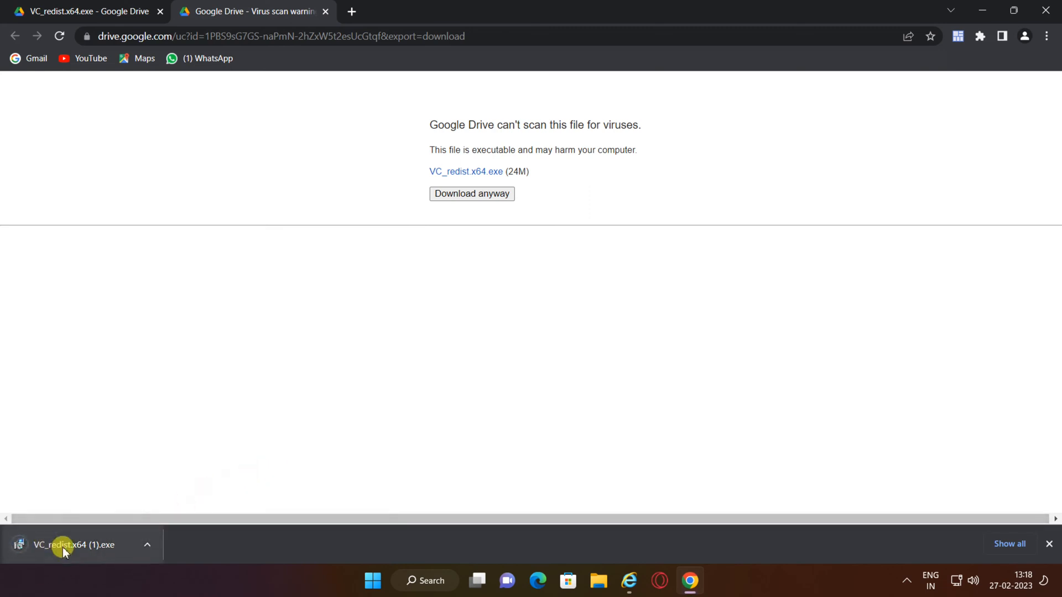
Step: Install the Visual C++ 2015-2022 x64 redistributable, accepting the license, and close the successful setup
{"action": "left_click", "coordinate": [64, 550]}
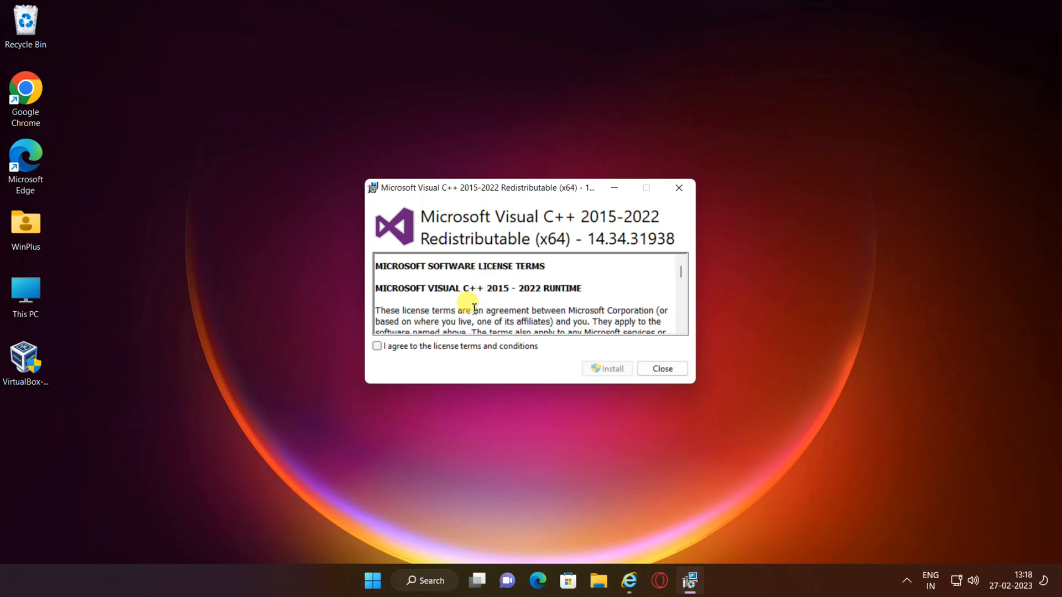
{"action": "left_click", "coordinate": [377, 346]}
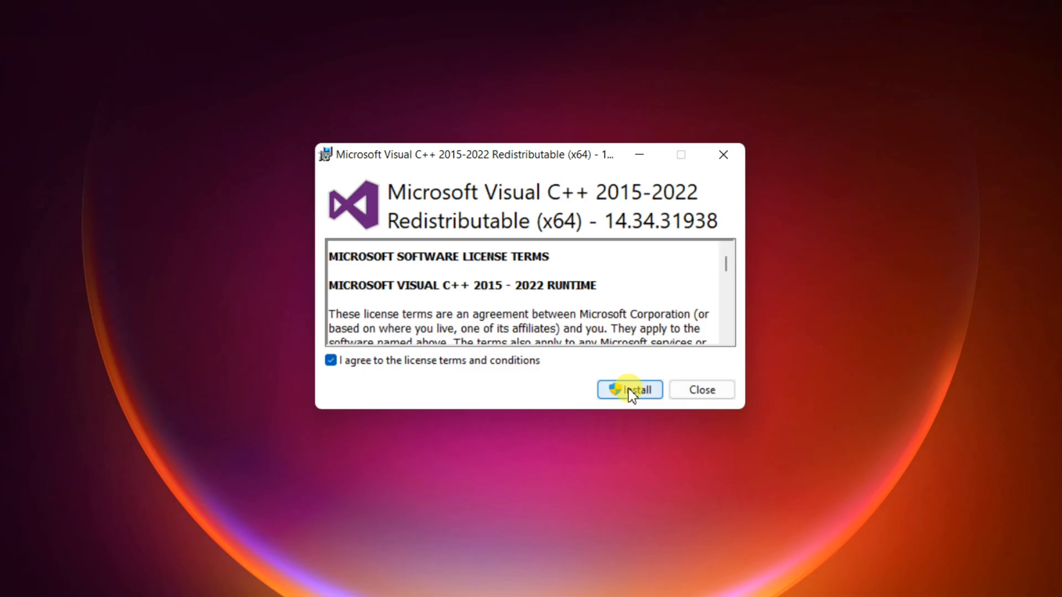
{"action": "left_click", "coordinate": [628, 389]}
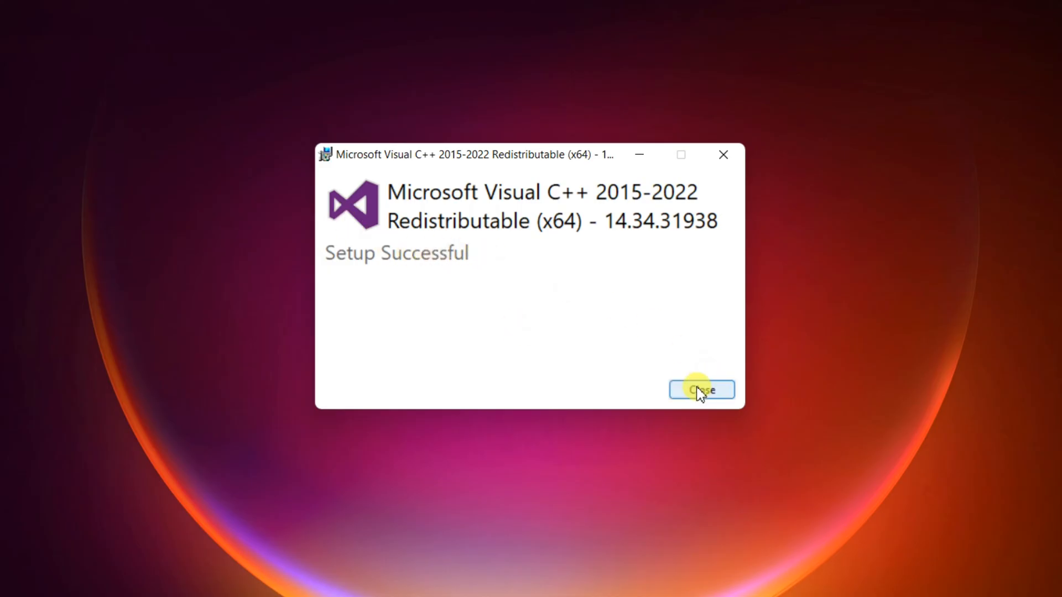
{"action": "left_click", "coordinate": [701, 390]}
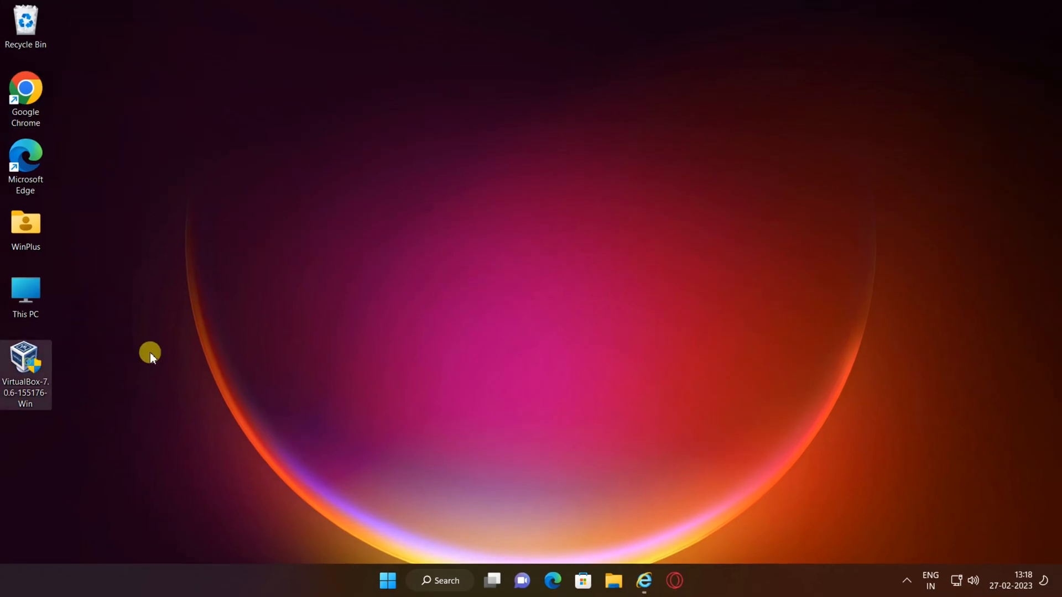
Step: Relaunch the VirtualBox 7.0.6 installer and continue past the welcome page to Custom Setup
{"action": "double_click", "coordinate": [26, 361]}
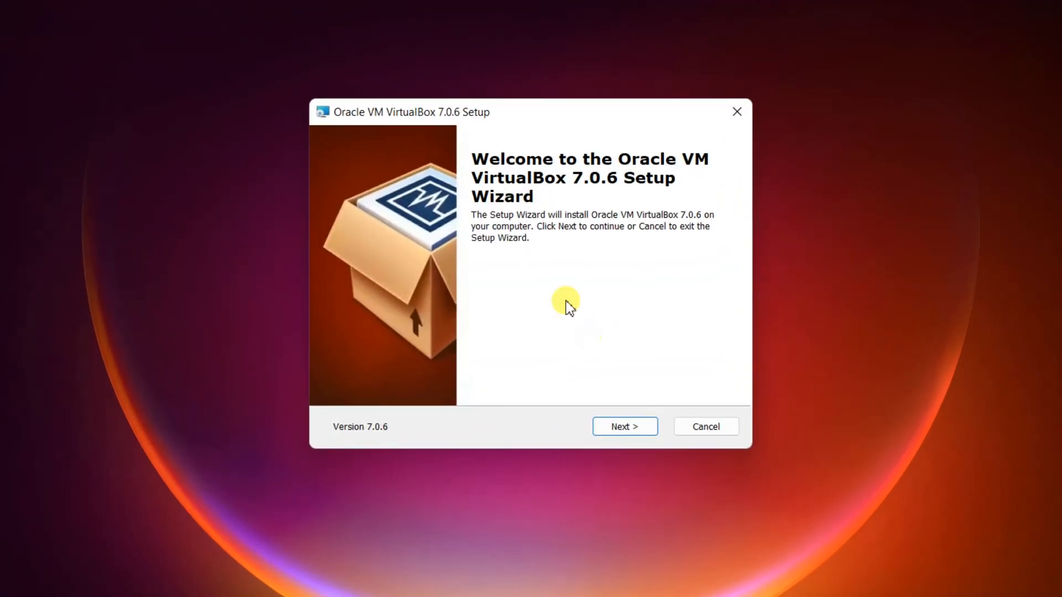
{"action": "left_click", "coordinate": [624, 427]}
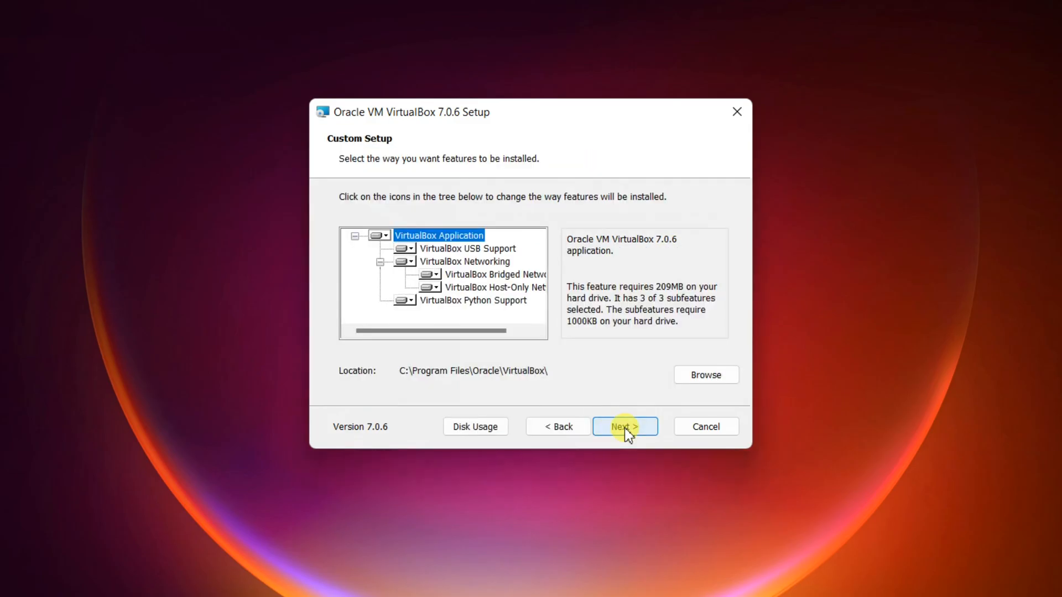